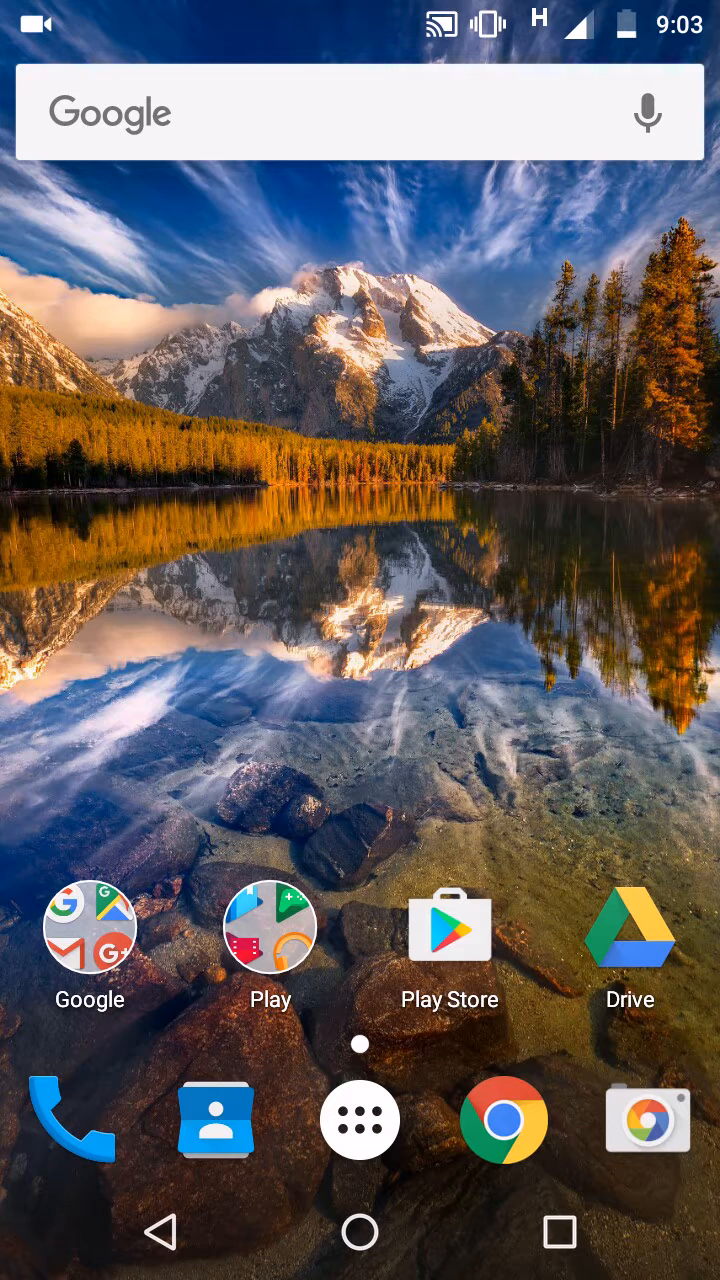
# Step: Open the Settings app from the launcher's app drawer
pyautogui.click(360, 1119)
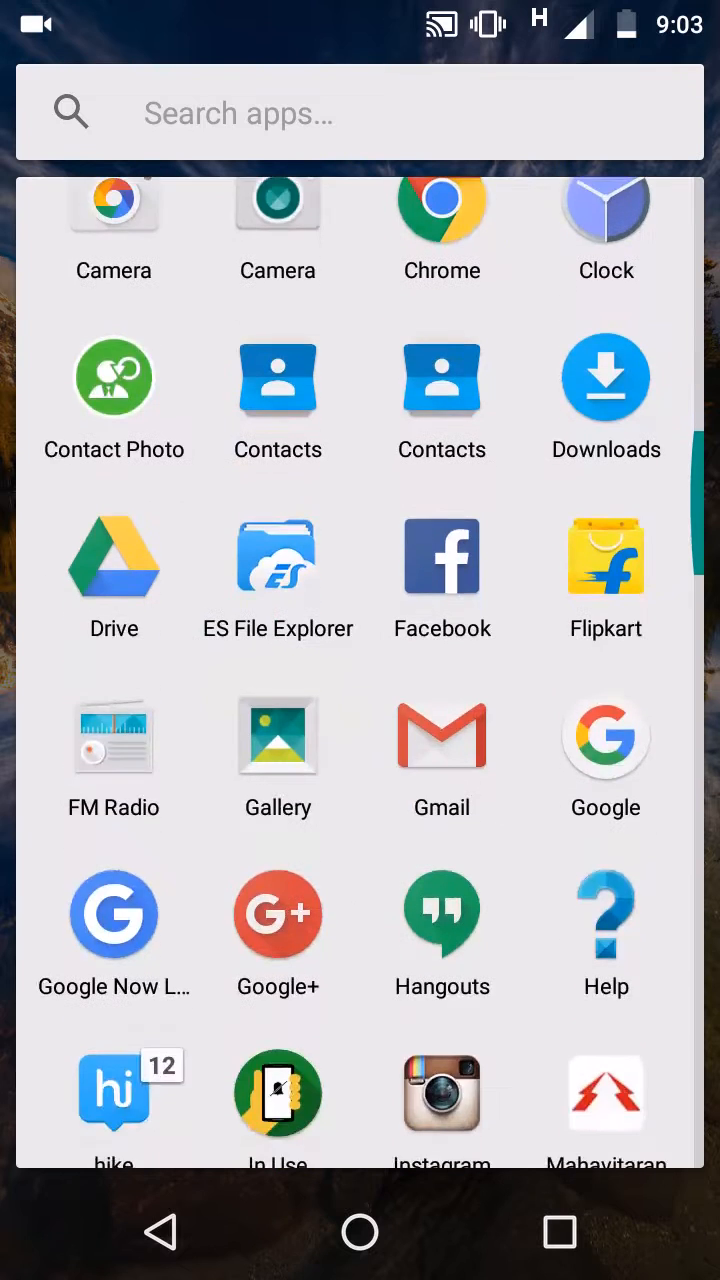
pyautogui.scroll(-3)
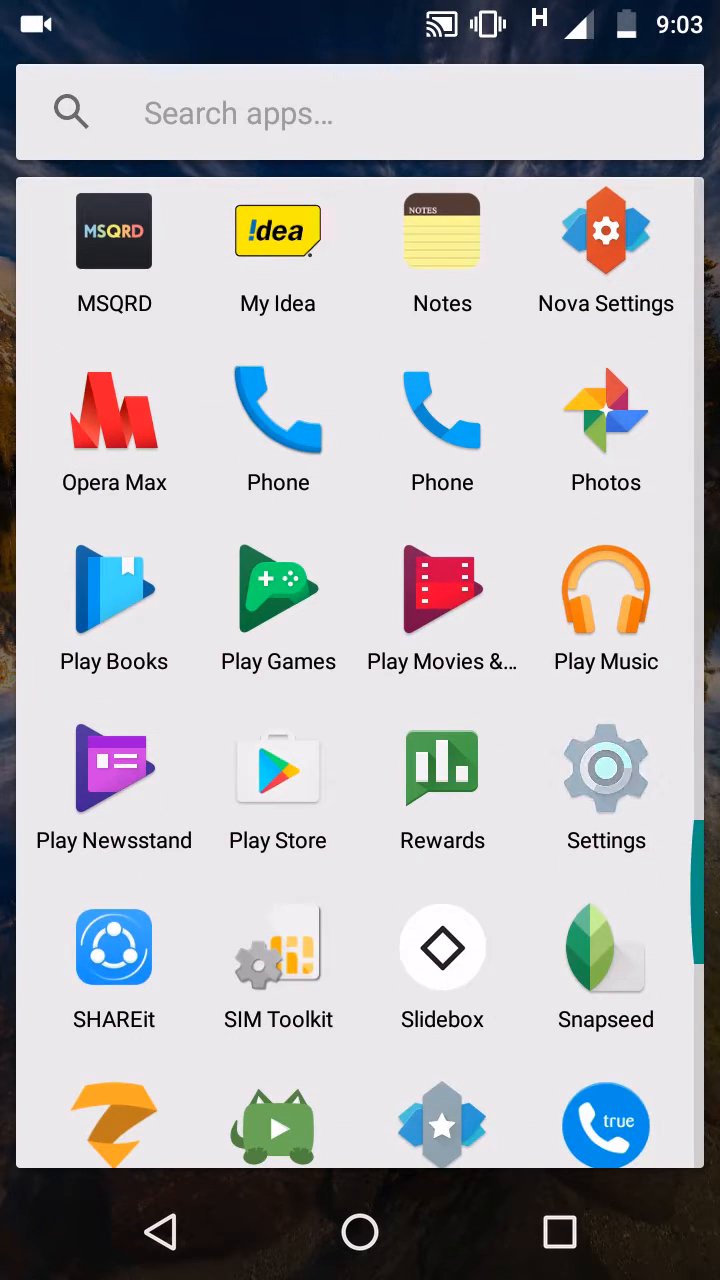
pyautogui.click(605, 790)
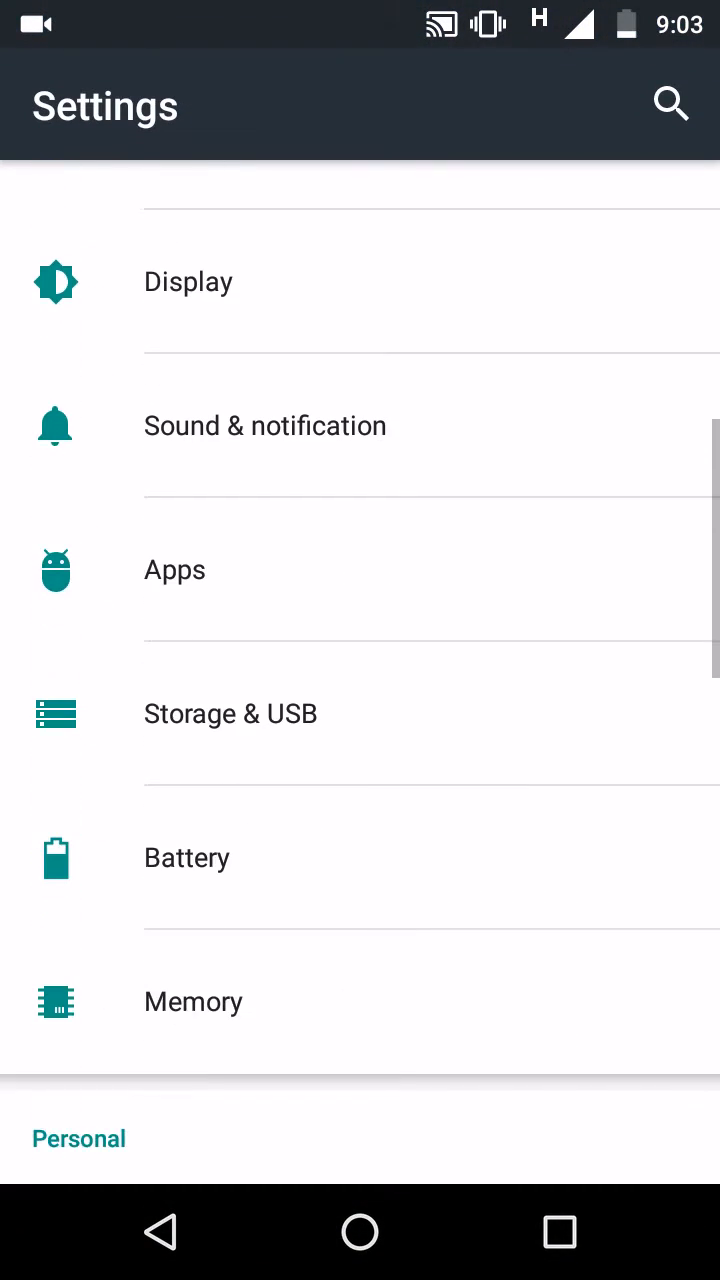
pyautogui.click(193, 1001)
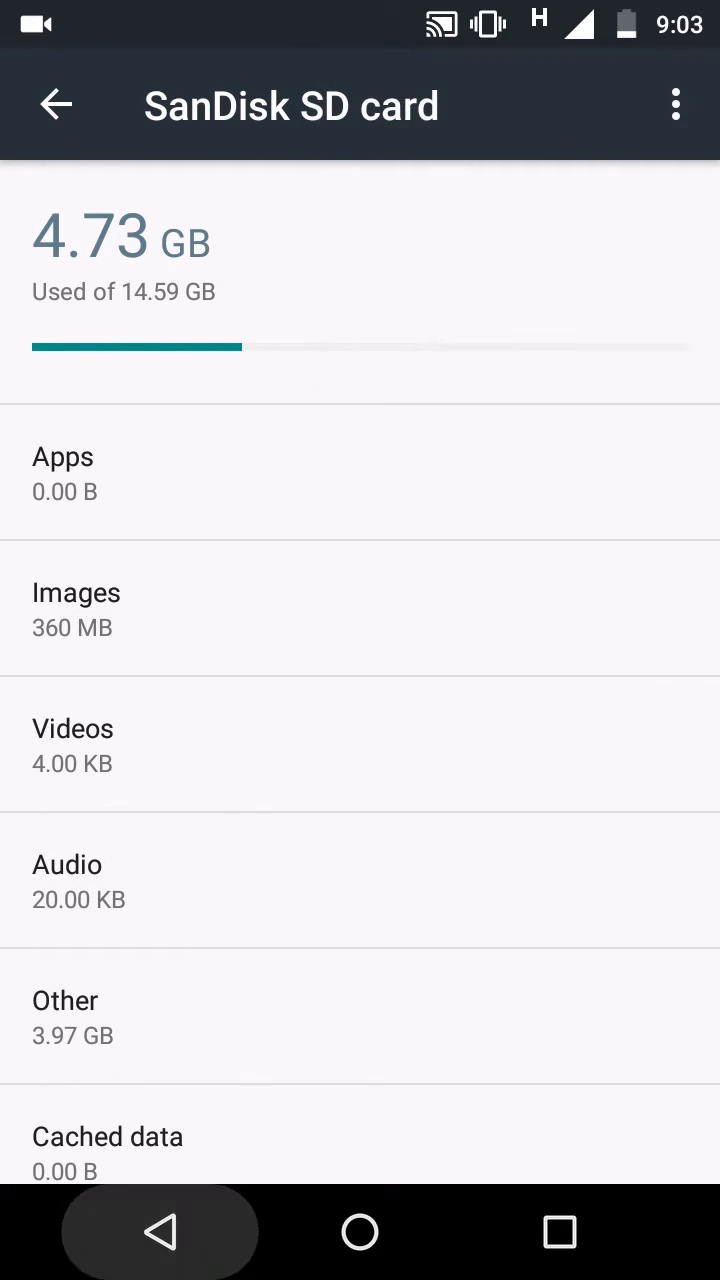
pyautogui.click(56, 105)
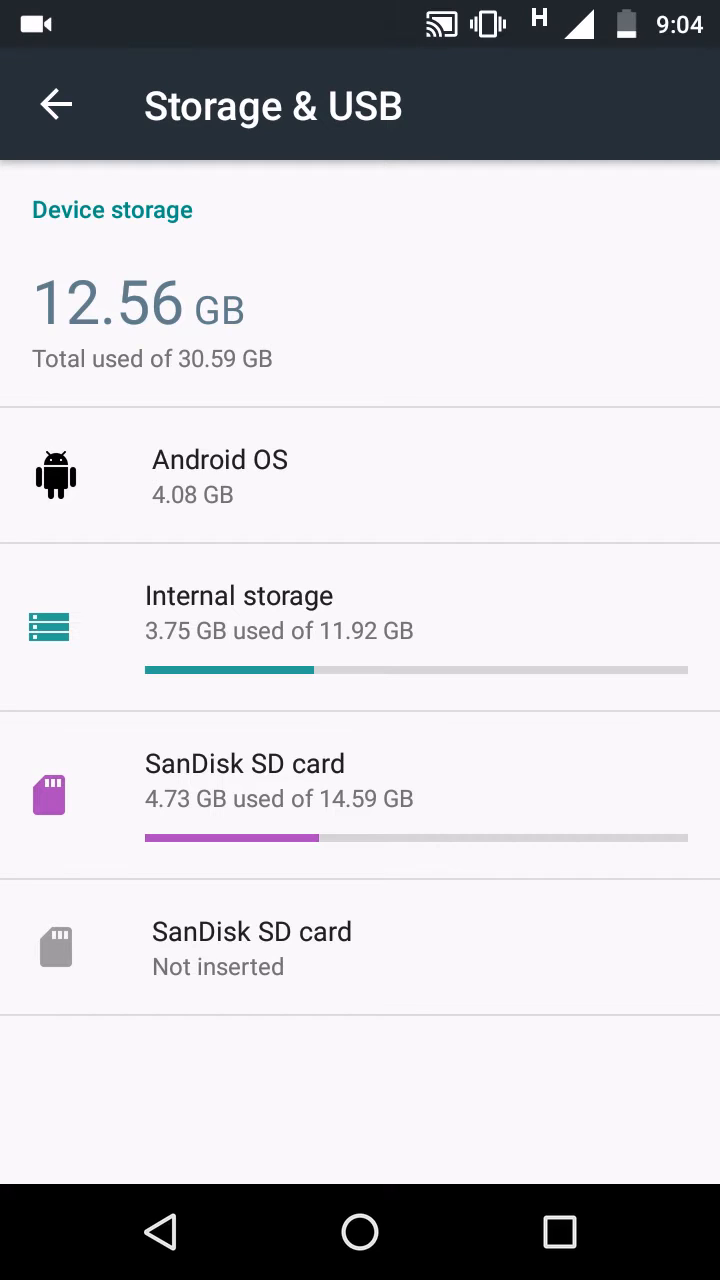
pyautogui.click(56, 105)
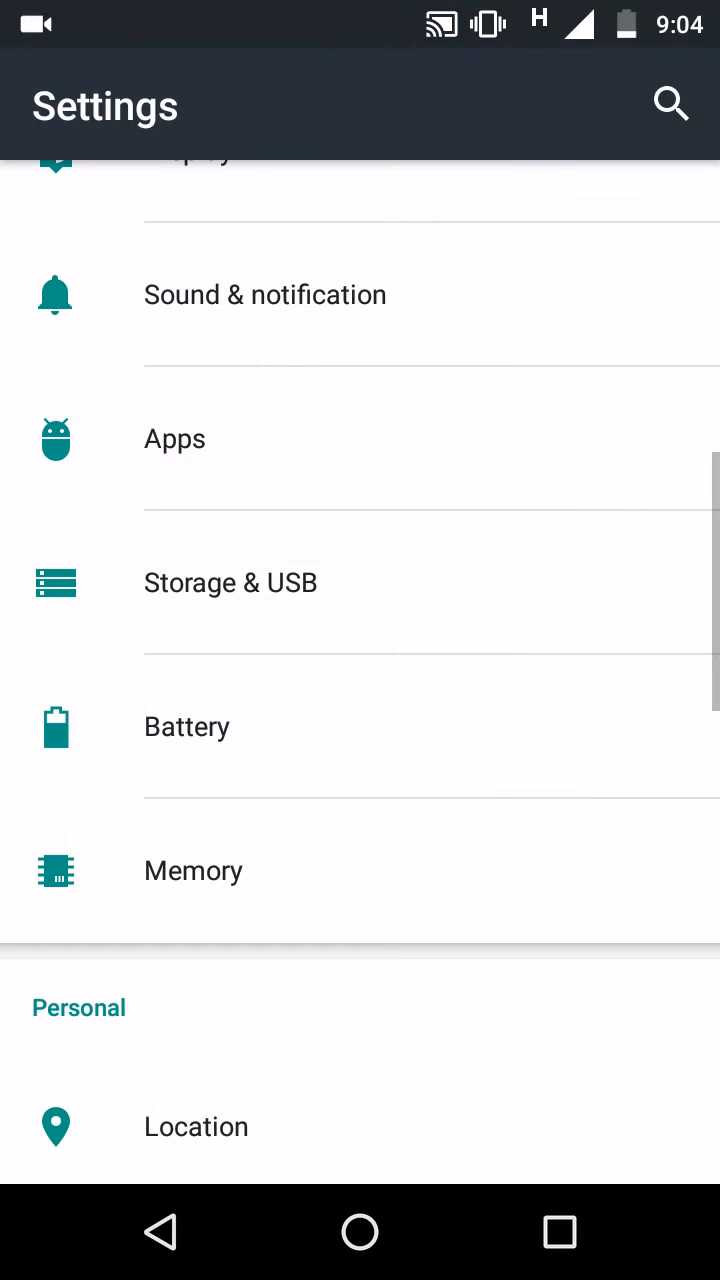
# Step: Open Apps and scroll down the installed-apps list toward Facebook
pyautogui.click(174, 438)
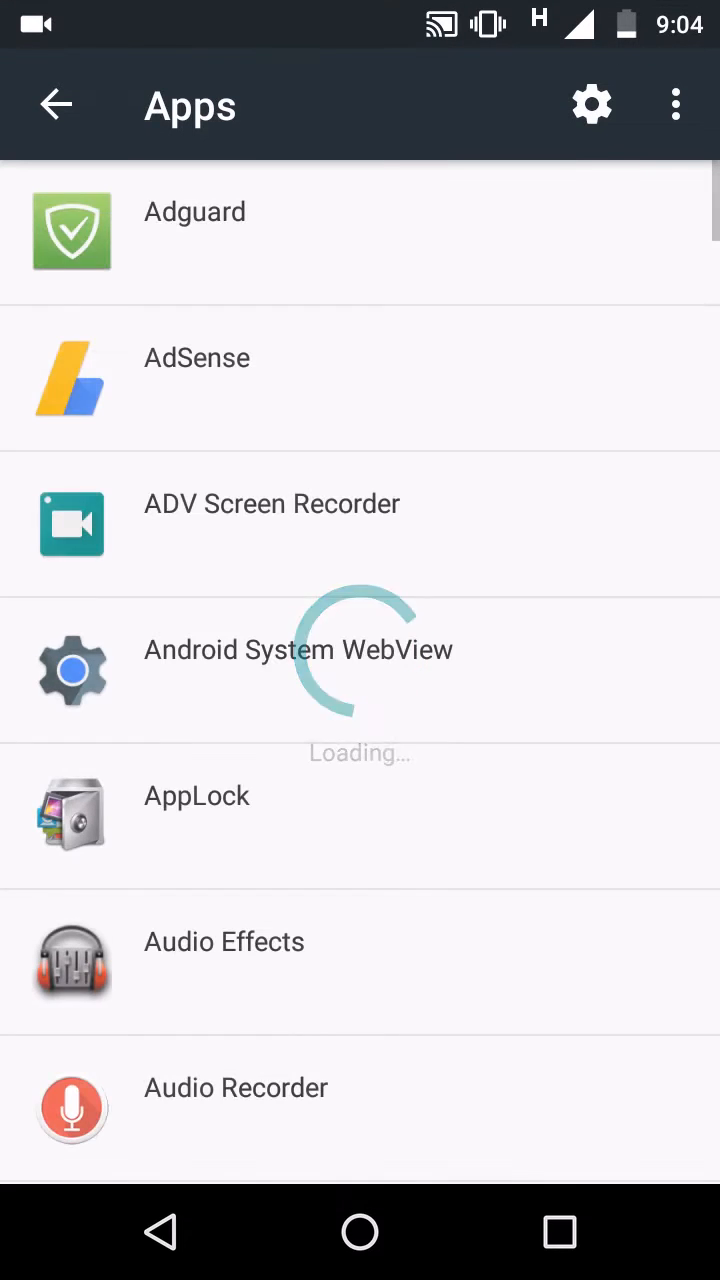
pyautogui.scroll(-3)
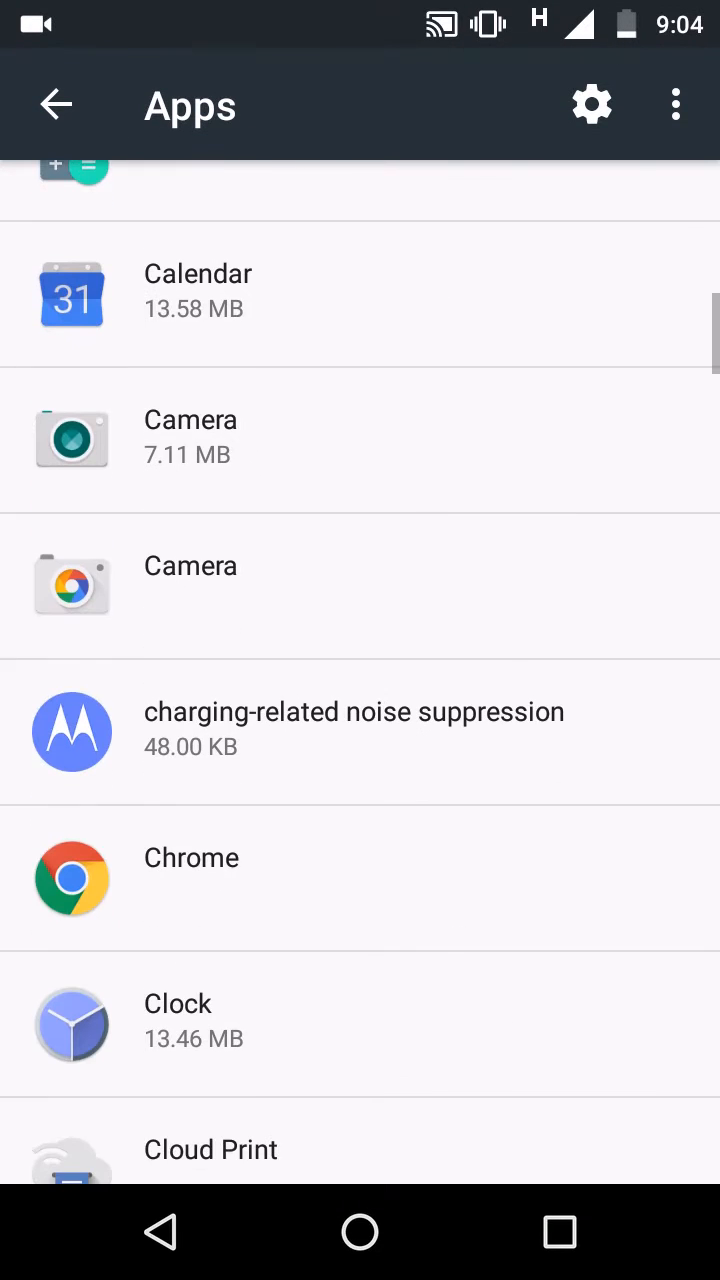
pyautogui.scroll(-3)
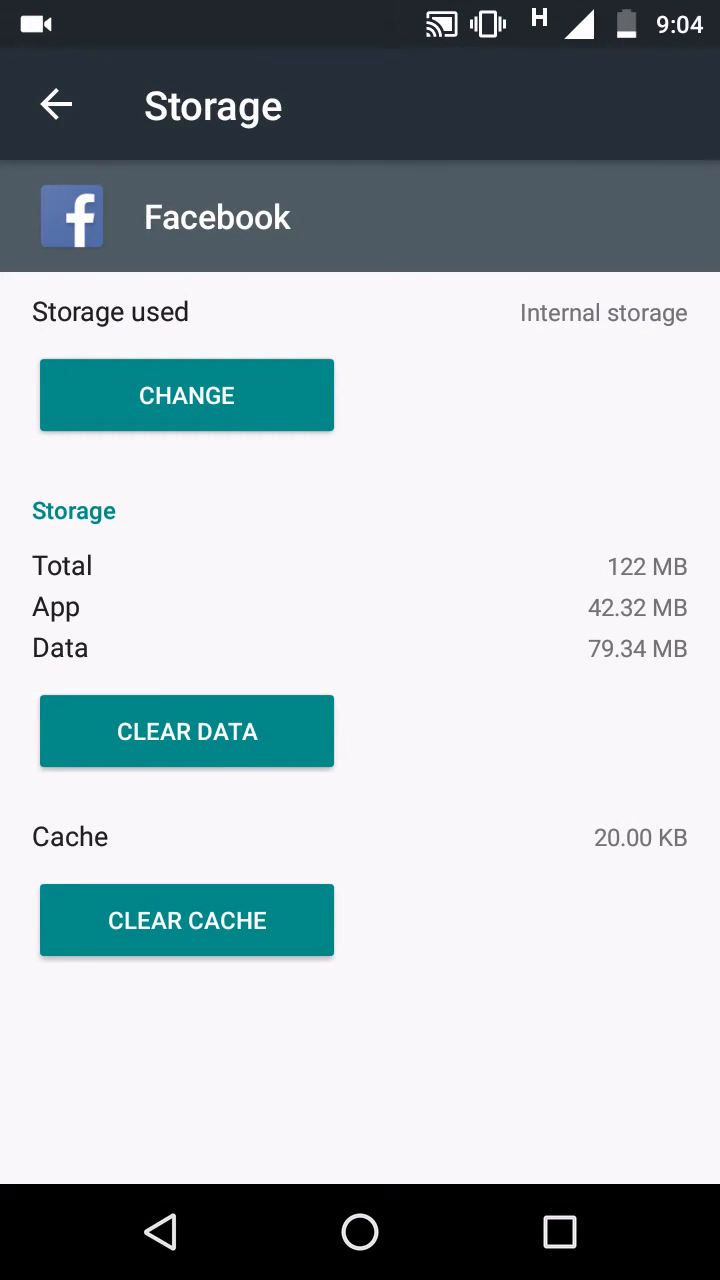
# Step: Change Facebook's storage to the SanDisk SD card and start the move
pyautogui.click(186, 395)
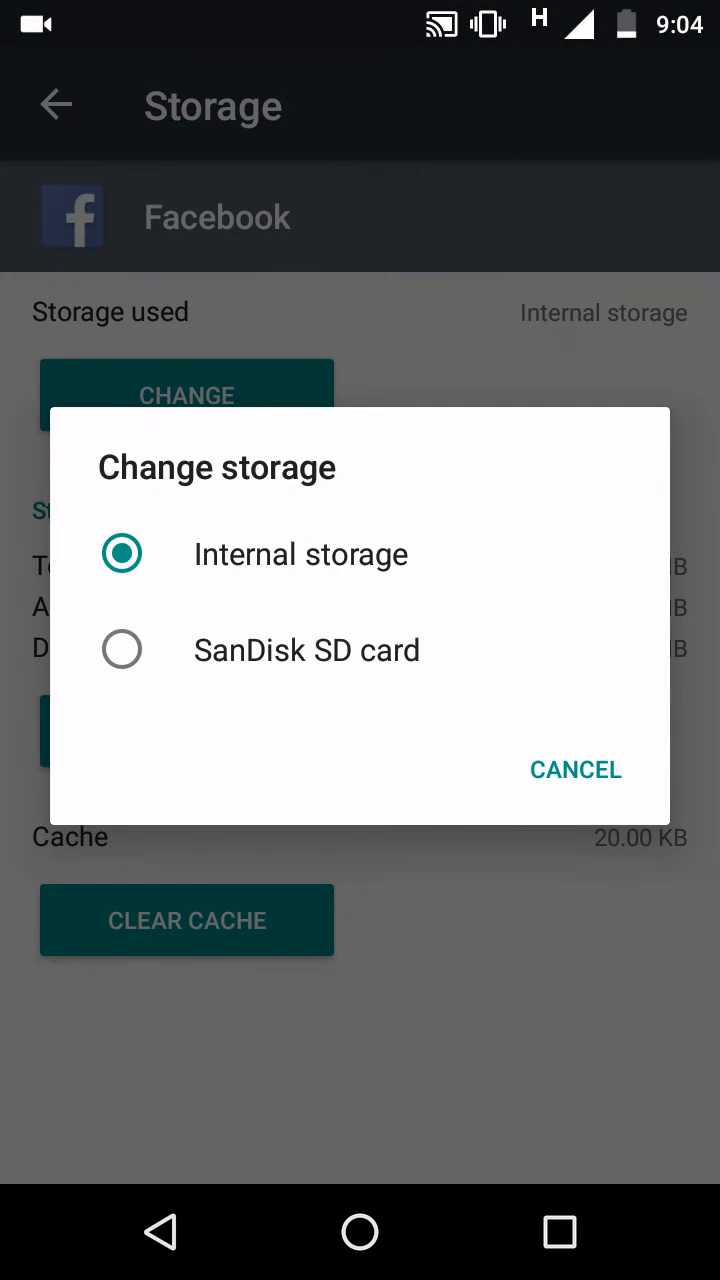
pyautogui.click(122, 649)
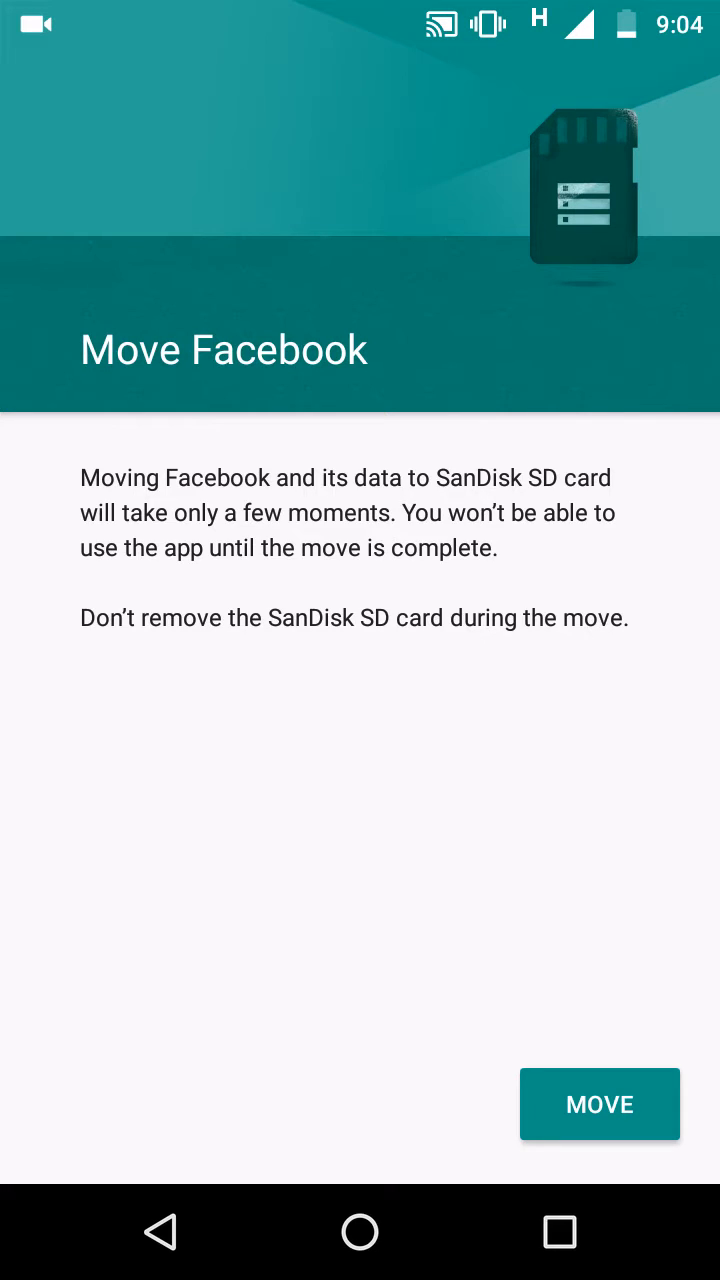
pyautogui.click(599, 1104)
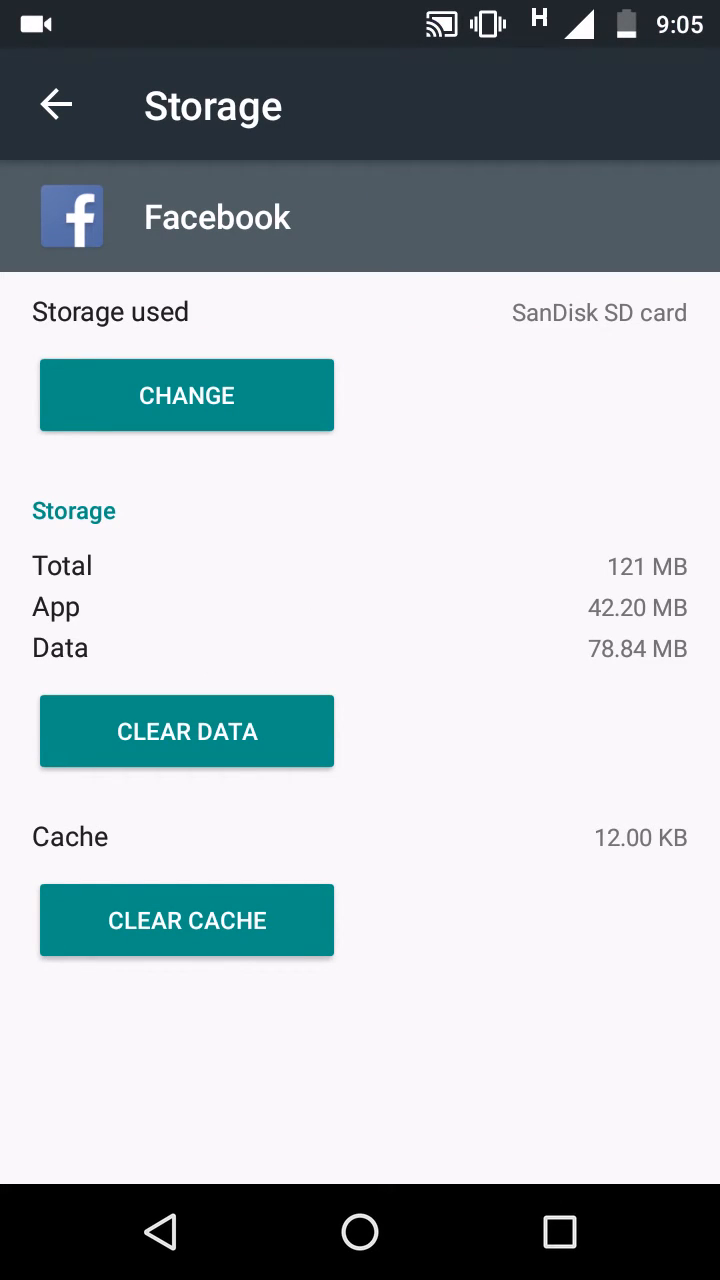
# Step: Go back to the Apps list and scroll down toward Snapseed
pyautogui.click(56, 105)
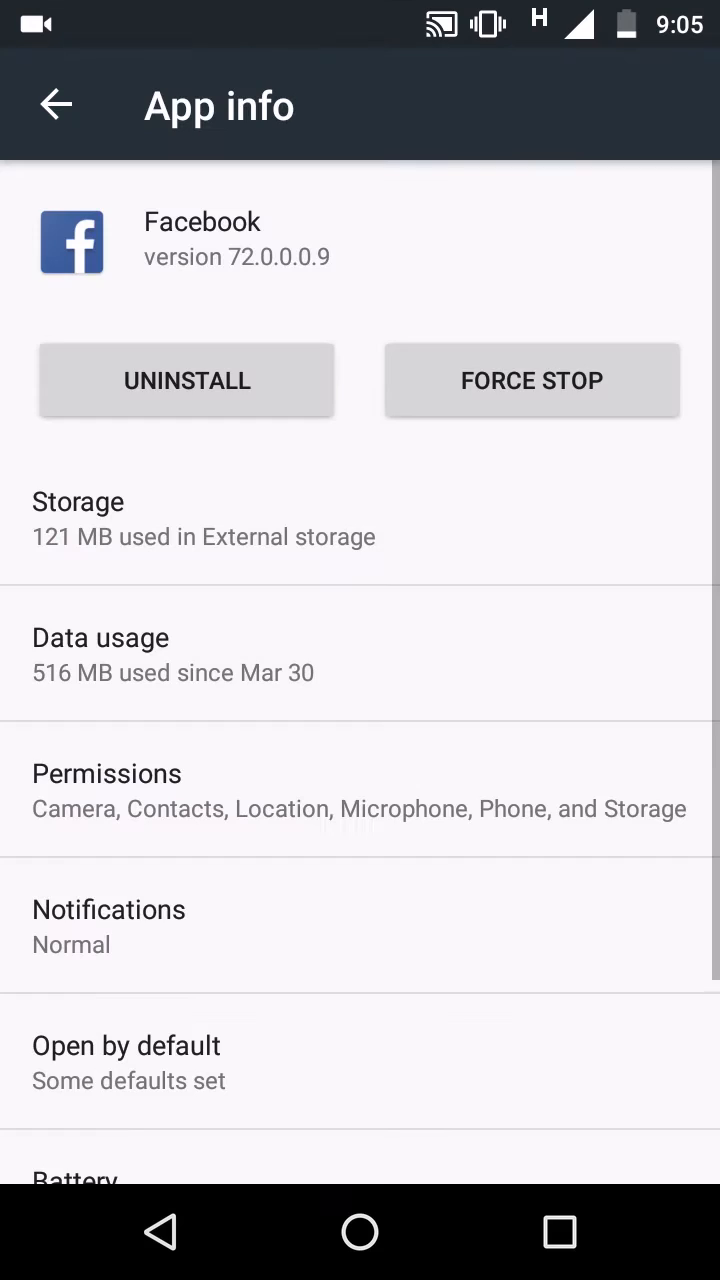
pyautogui.click(56, 105)
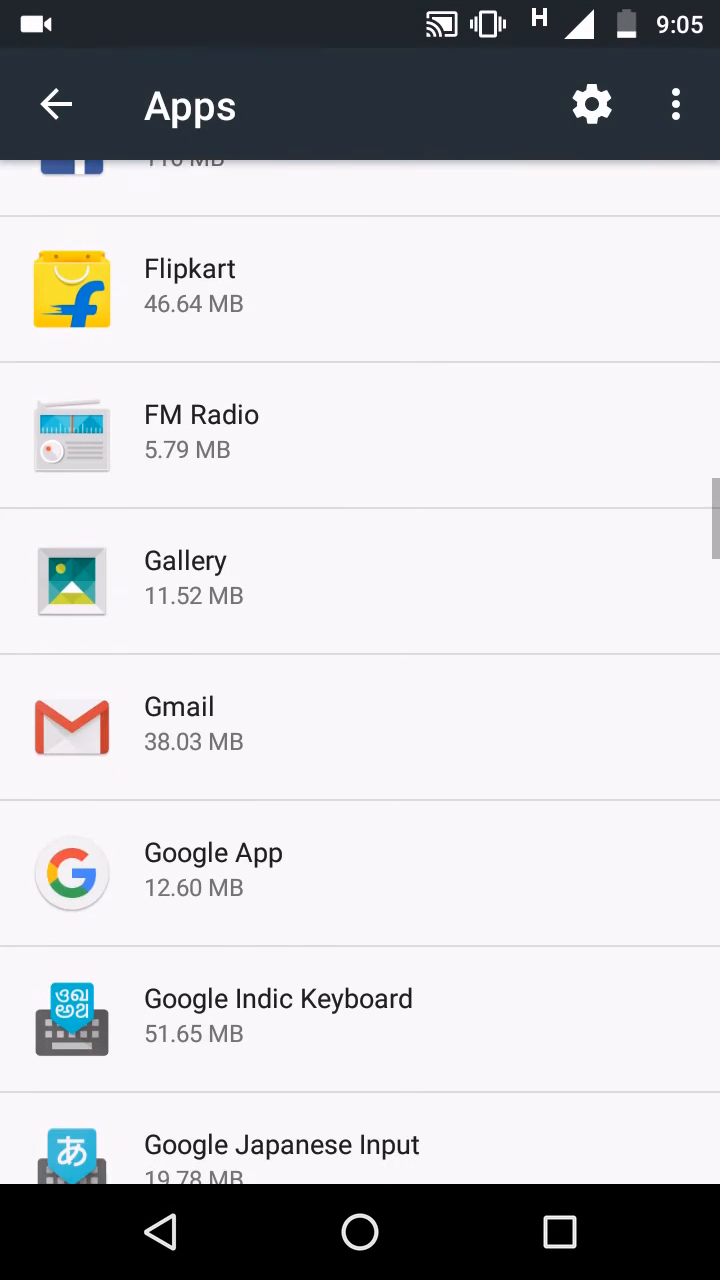
pyautogui.scroll(-3)
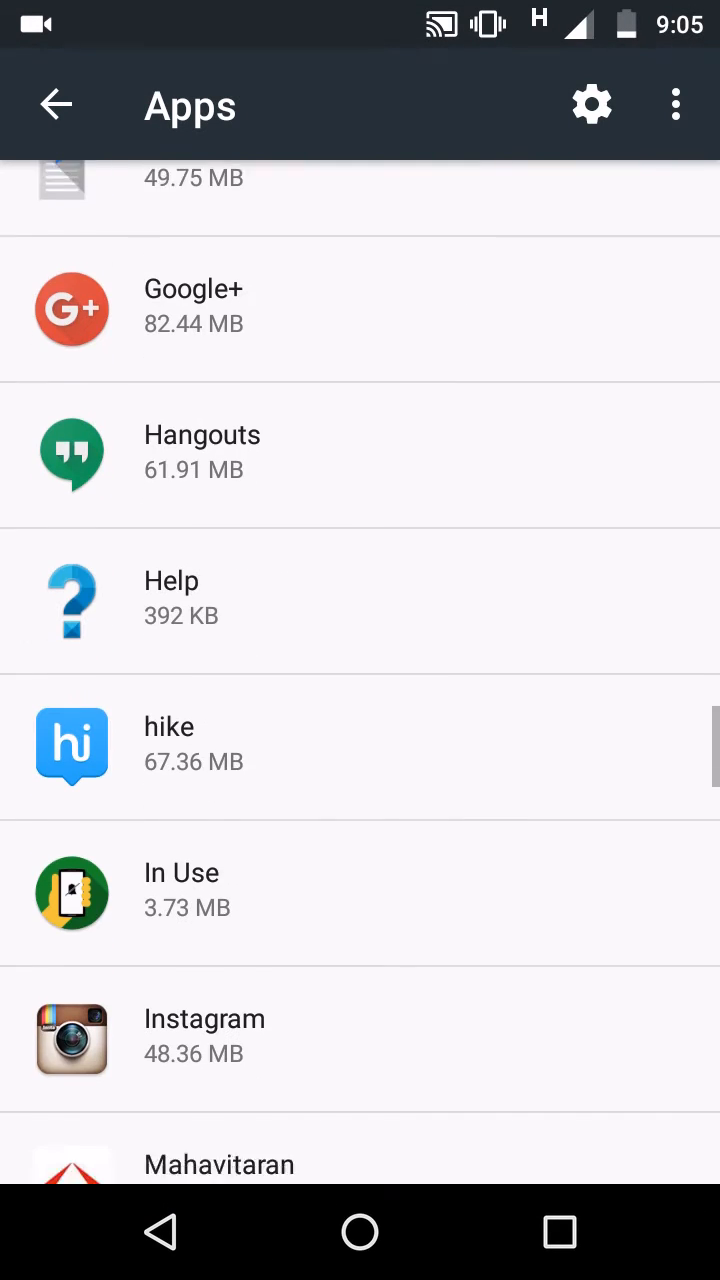
pyautogui.scroll(-3)
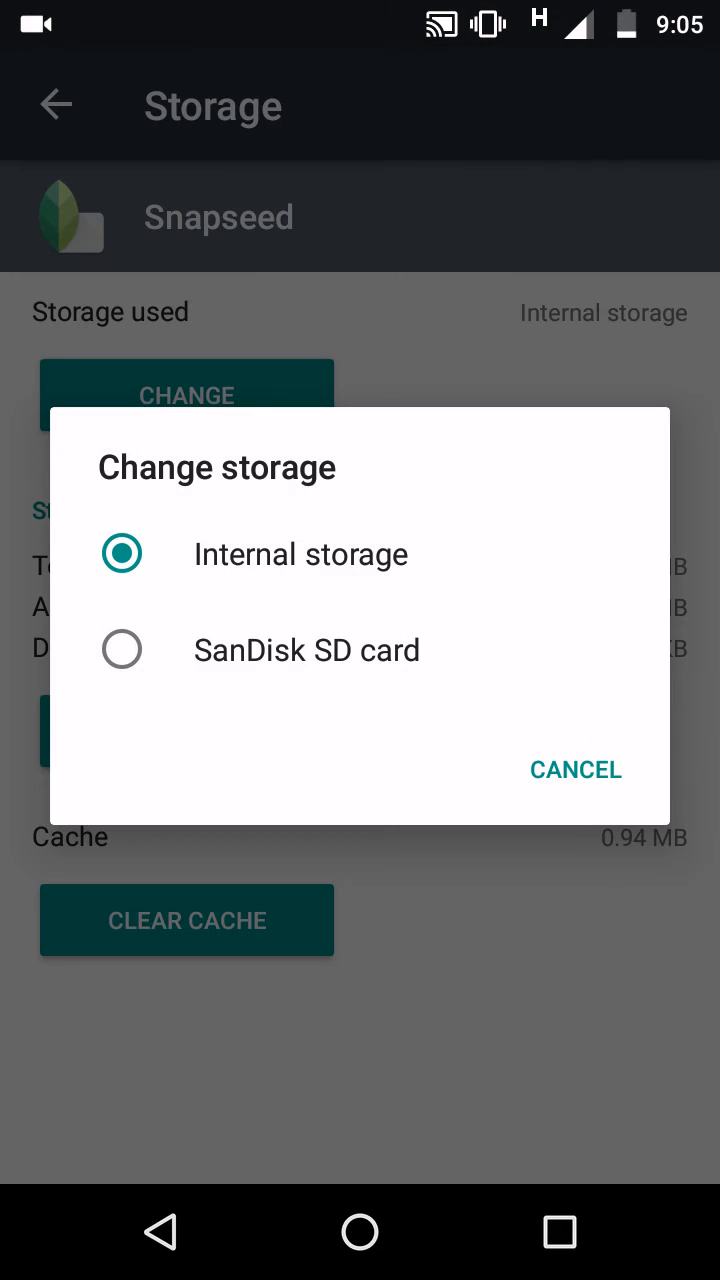
# Step: Select the SanDisk SD card for Snapseed and begin moving it
pyautogui.click(122, 649)
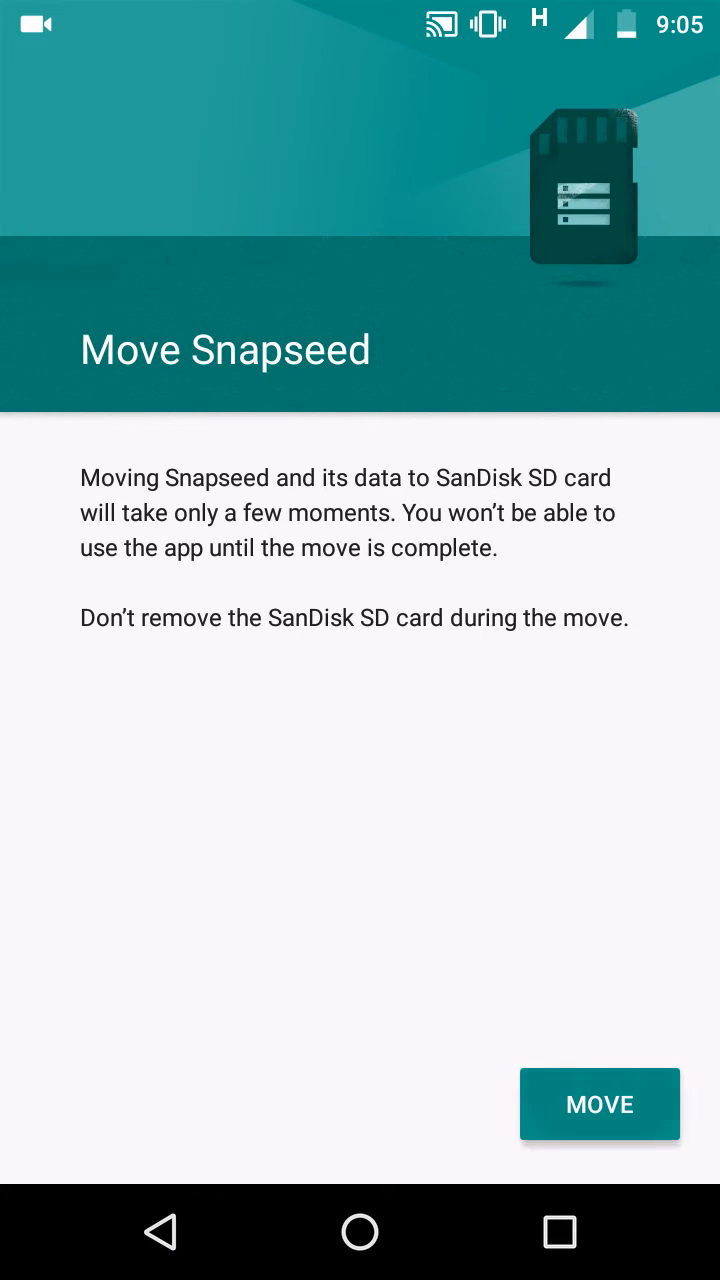
pyautogui.click(599, 1104)
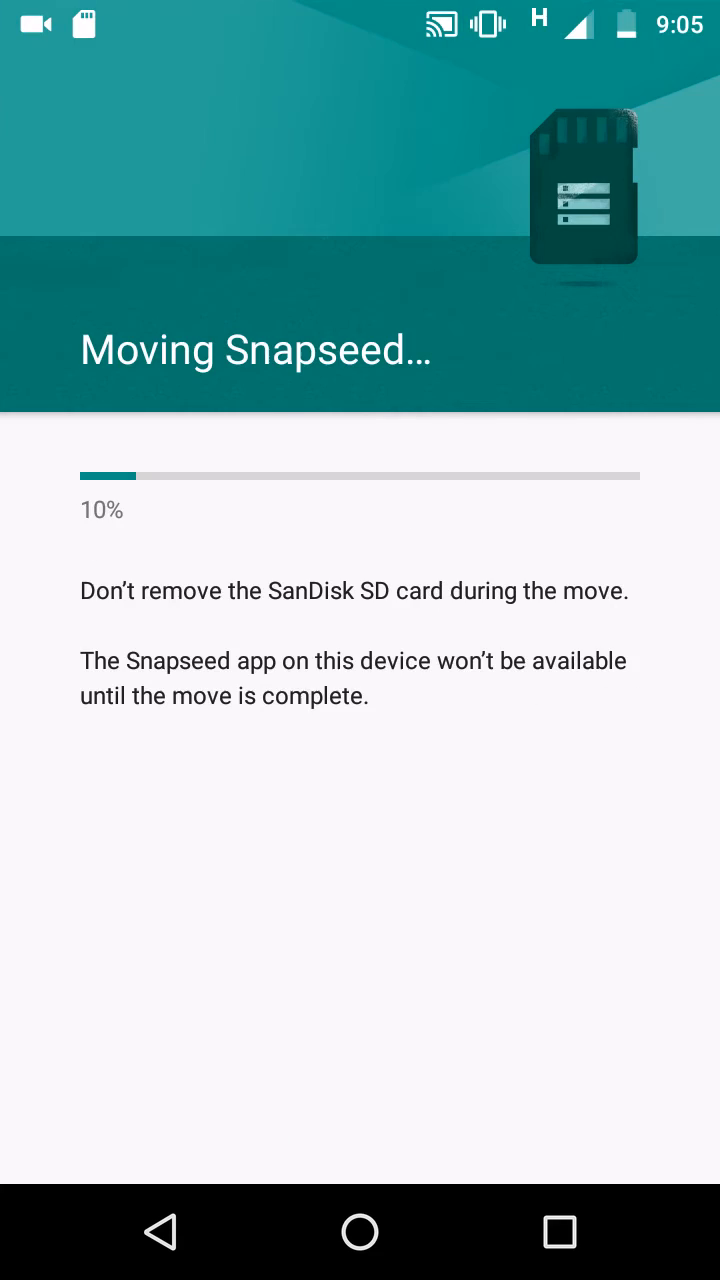